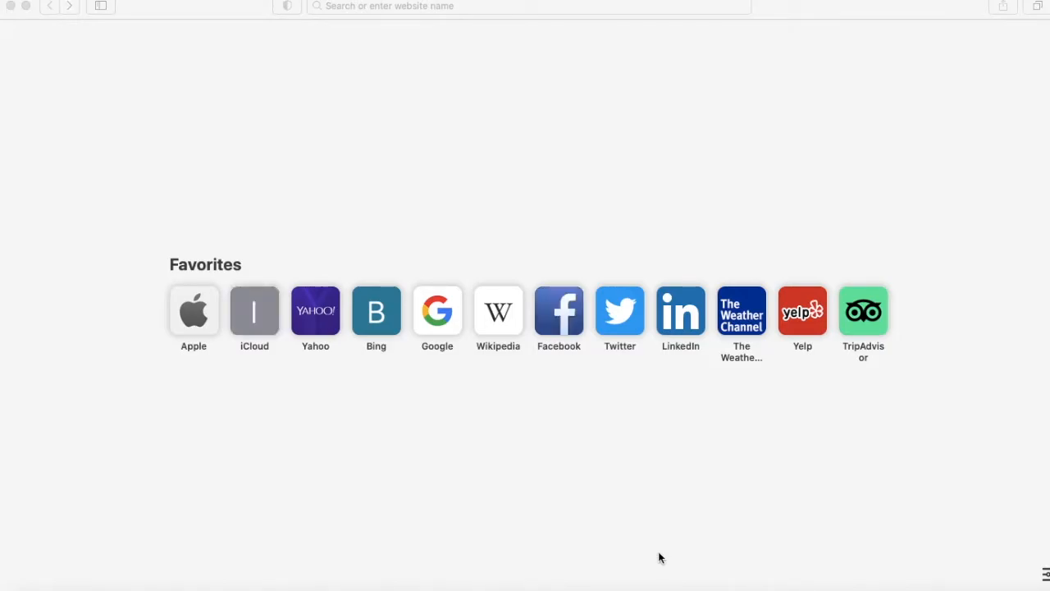
click(529, 6)
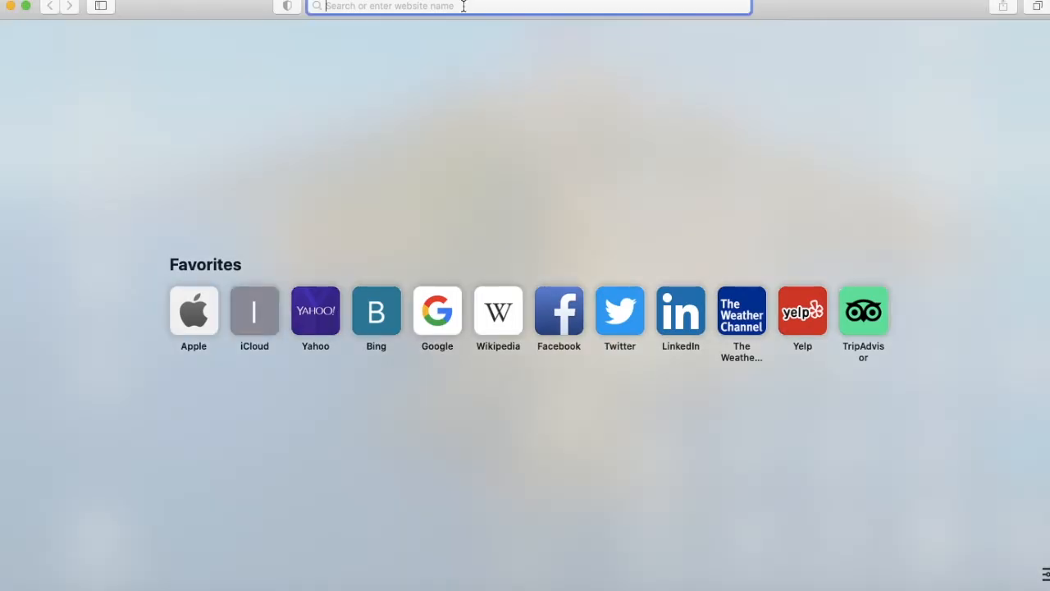
text(www.google.com)
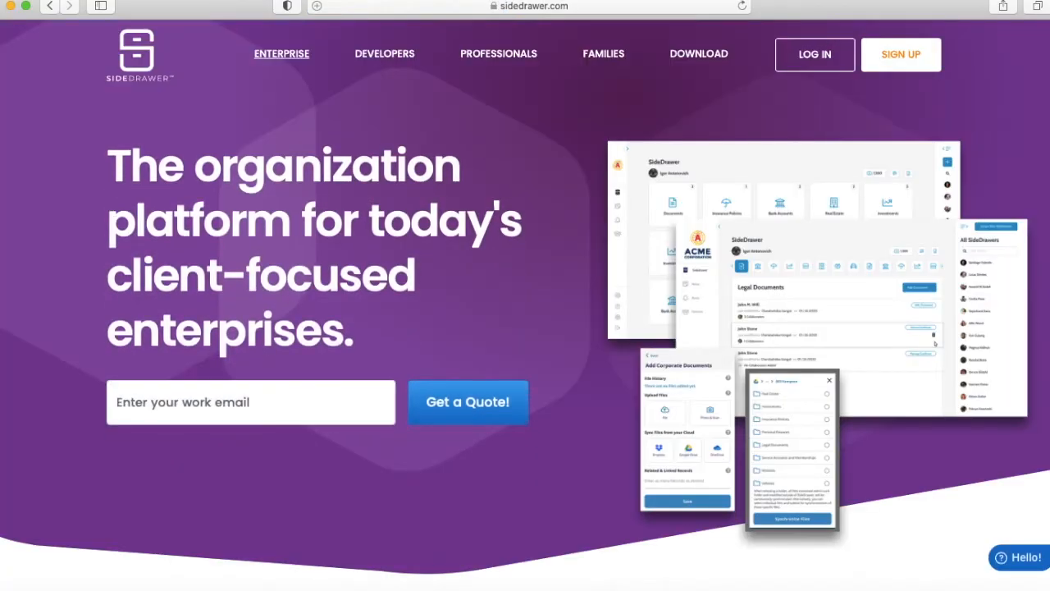
mouse_move(902, 54)
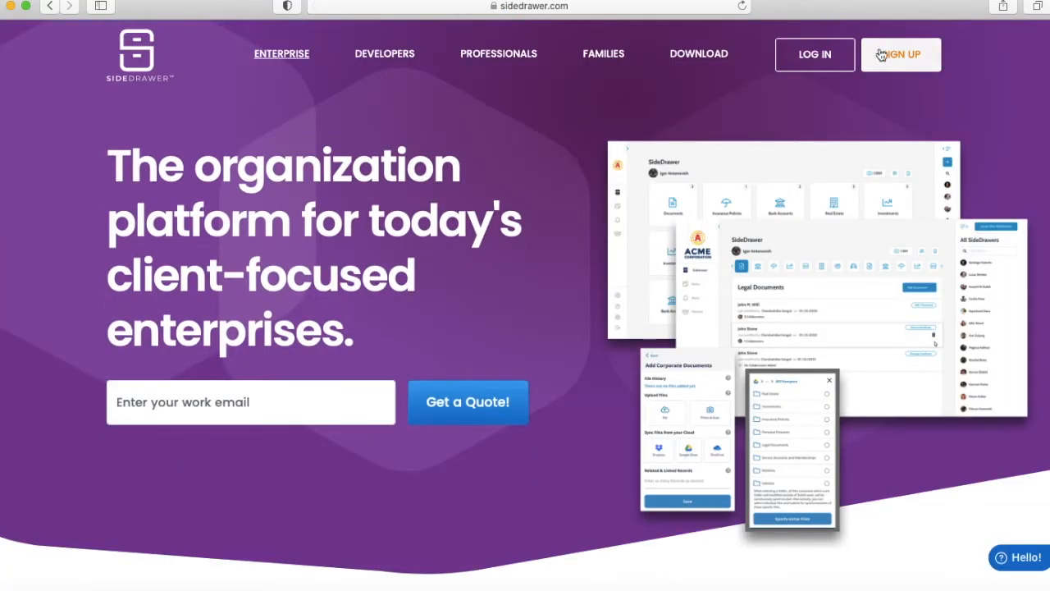
click(901, 54)
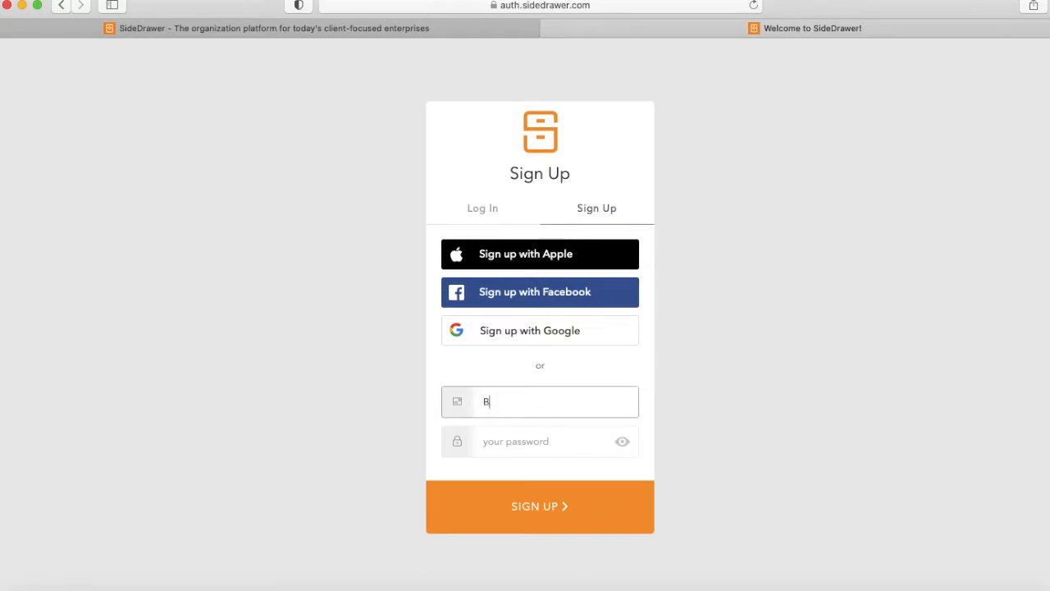
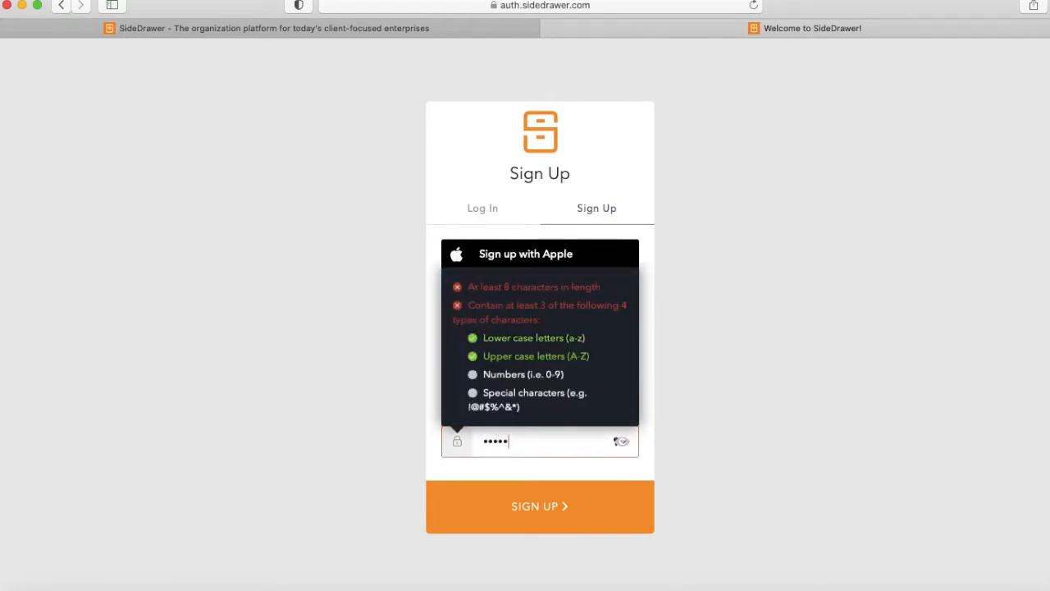
click(540, 505)
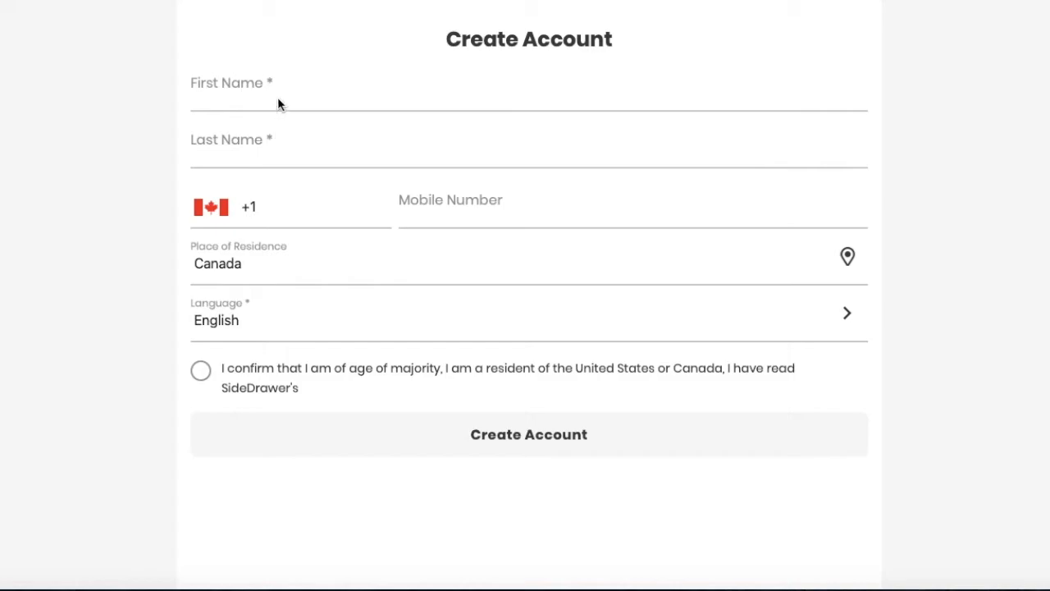
Enter first name B, last name Sm and mobile number 41, then reach Place of Residence
text(B)
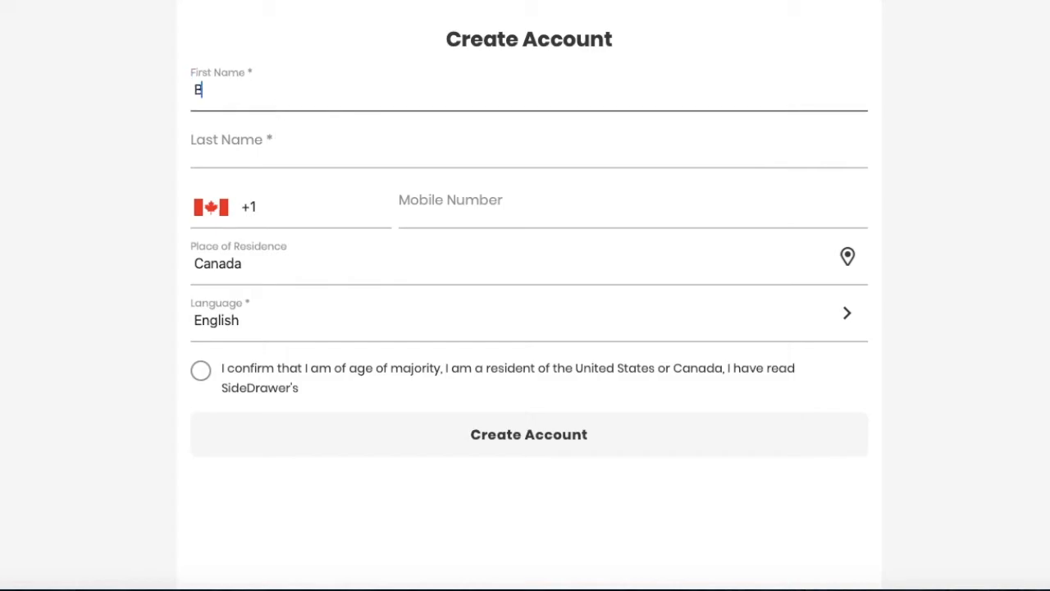
text(Sm)
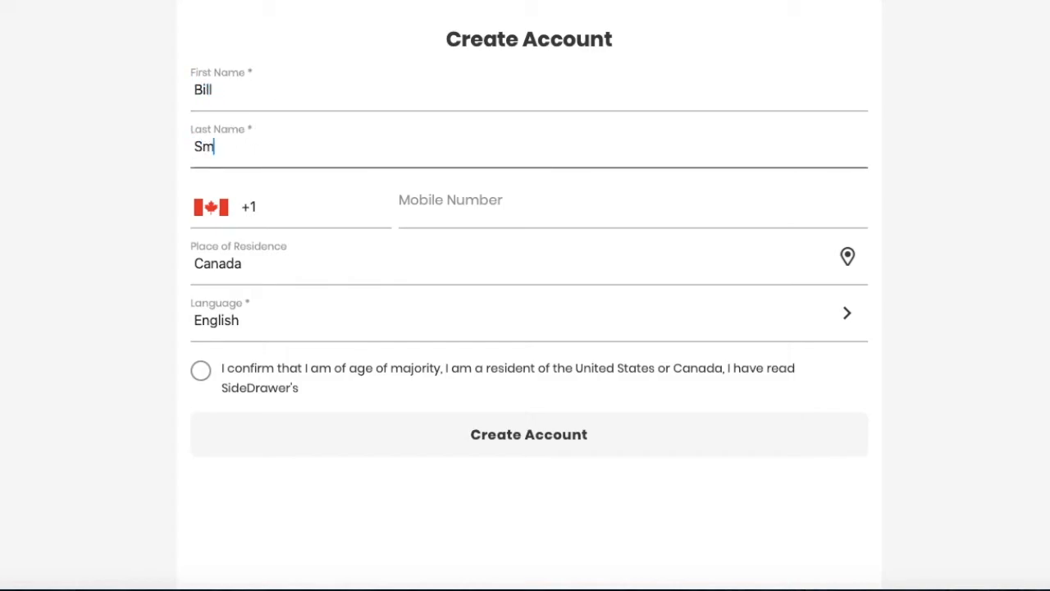
click(632, 207)
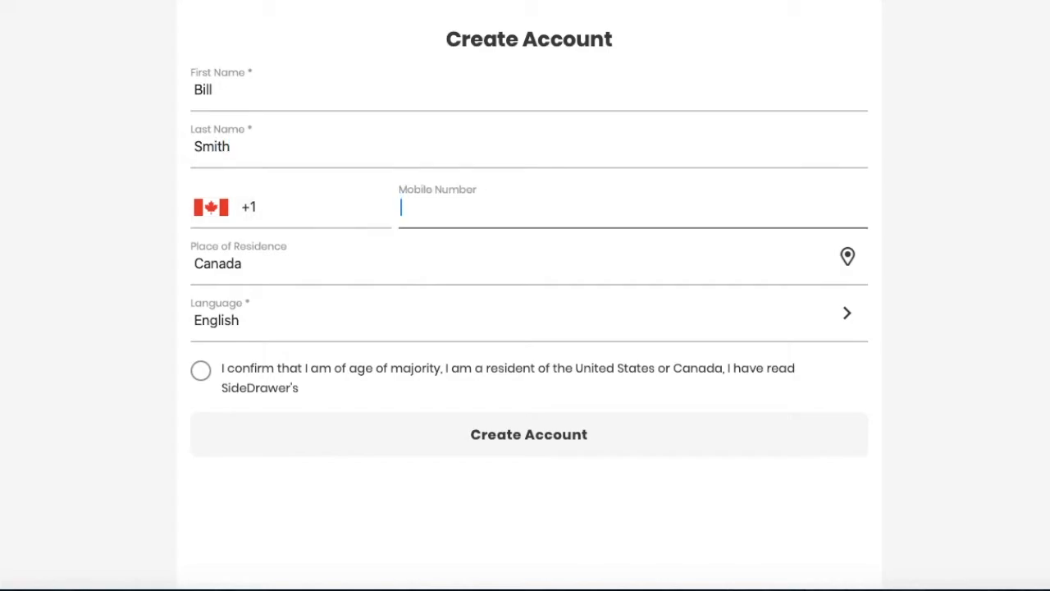
text(4165557585)
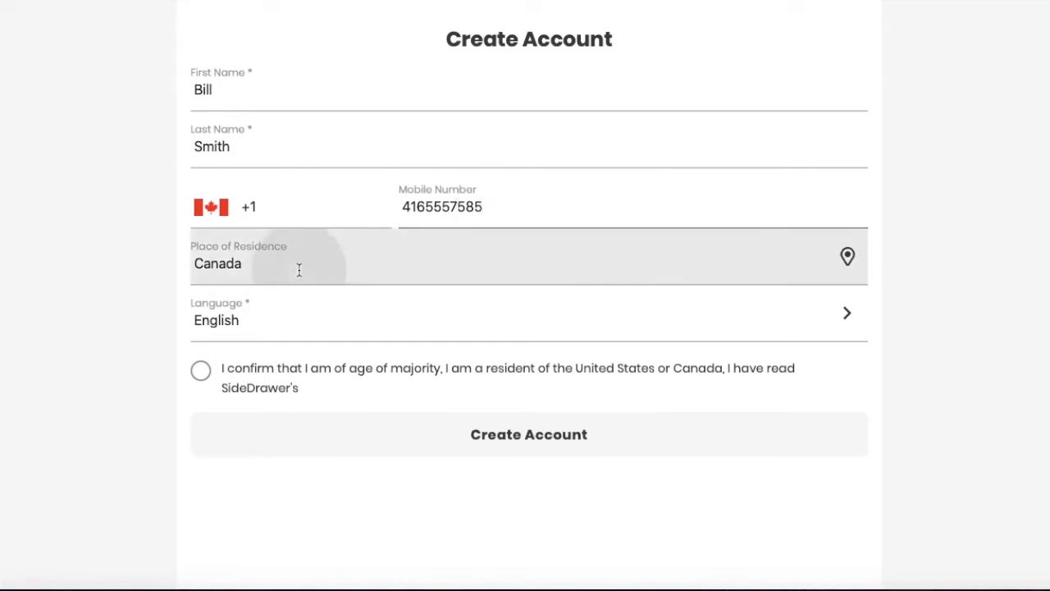
click(328, 257)
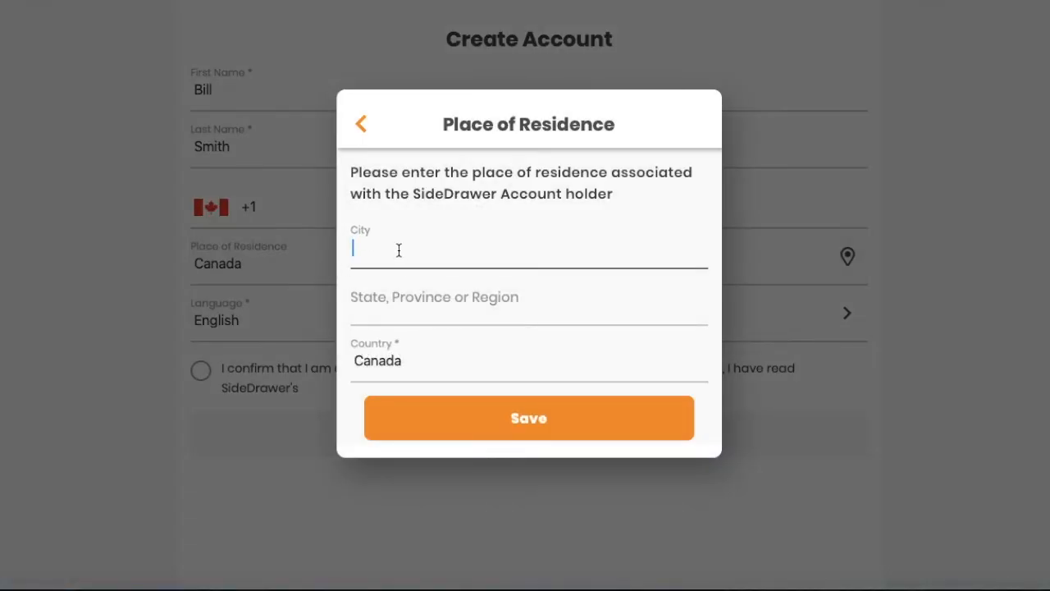
Save residence province 'On' and tick the age of majority and residency confirmation
text(On)
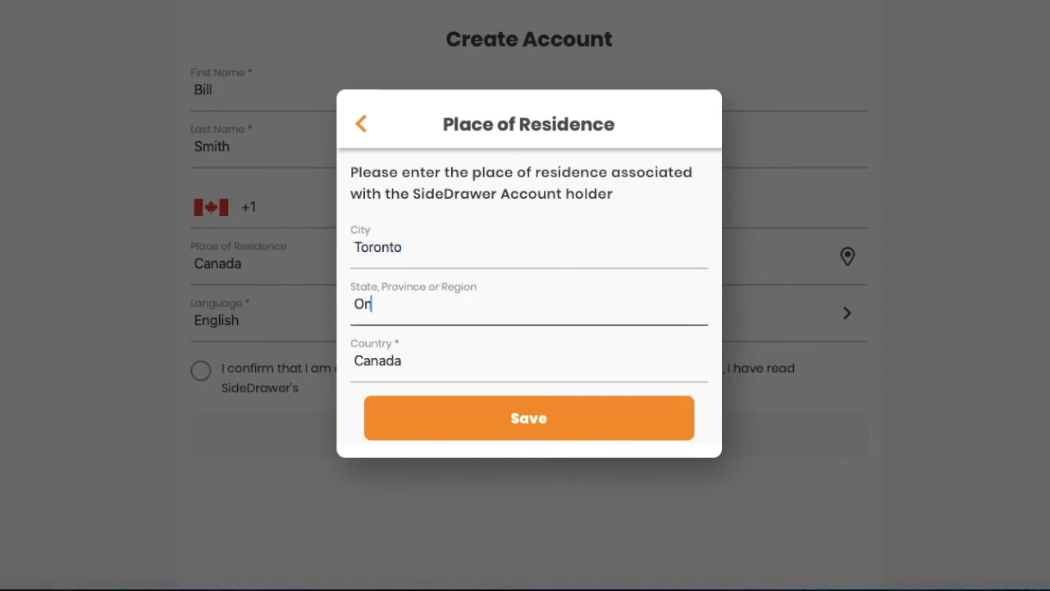
click(529, 417)
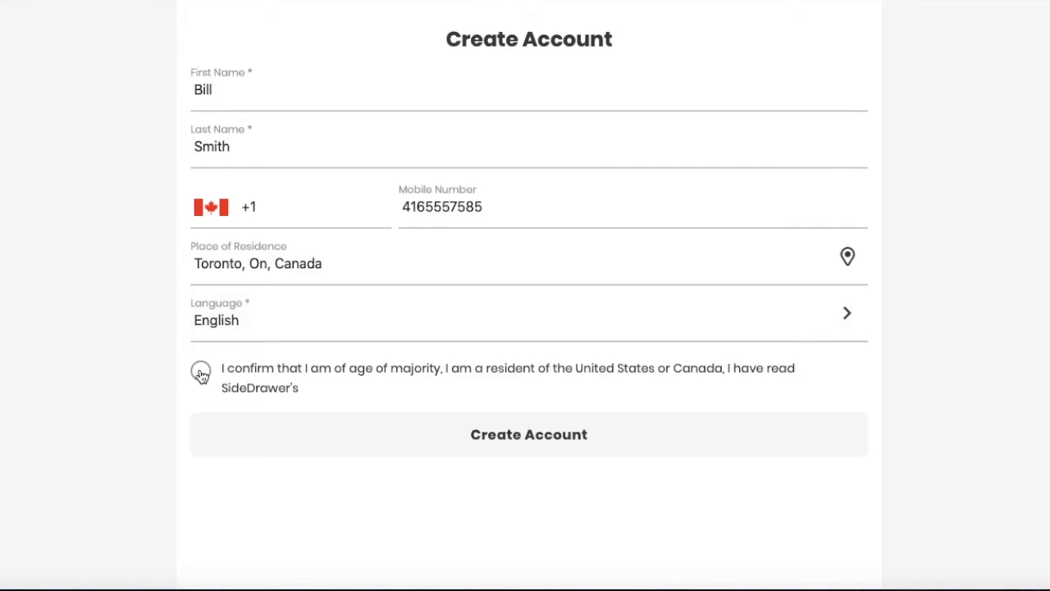
click(201, 370)
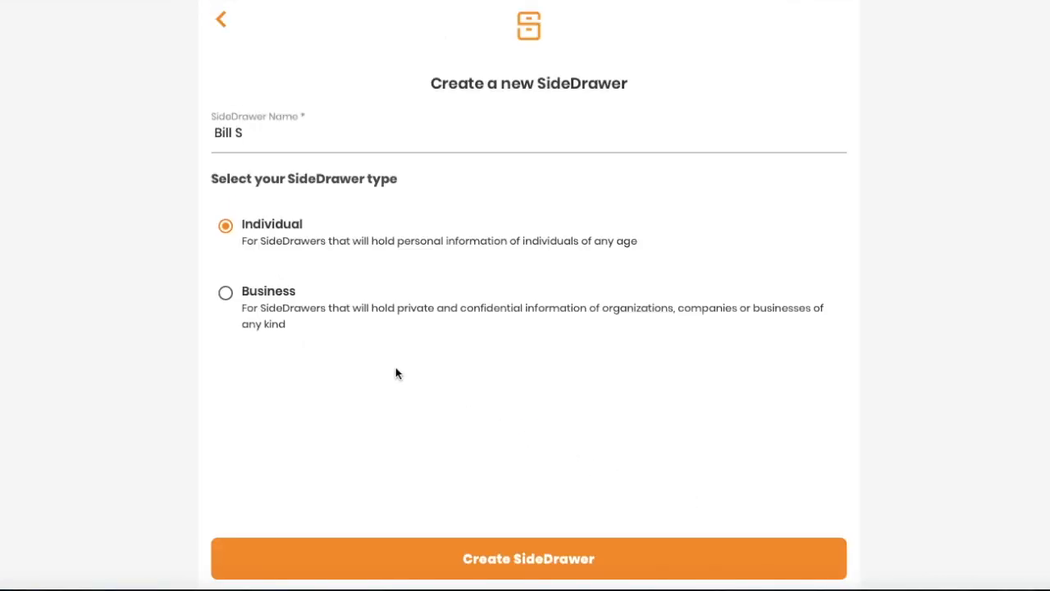
mouse_move(275, 249)
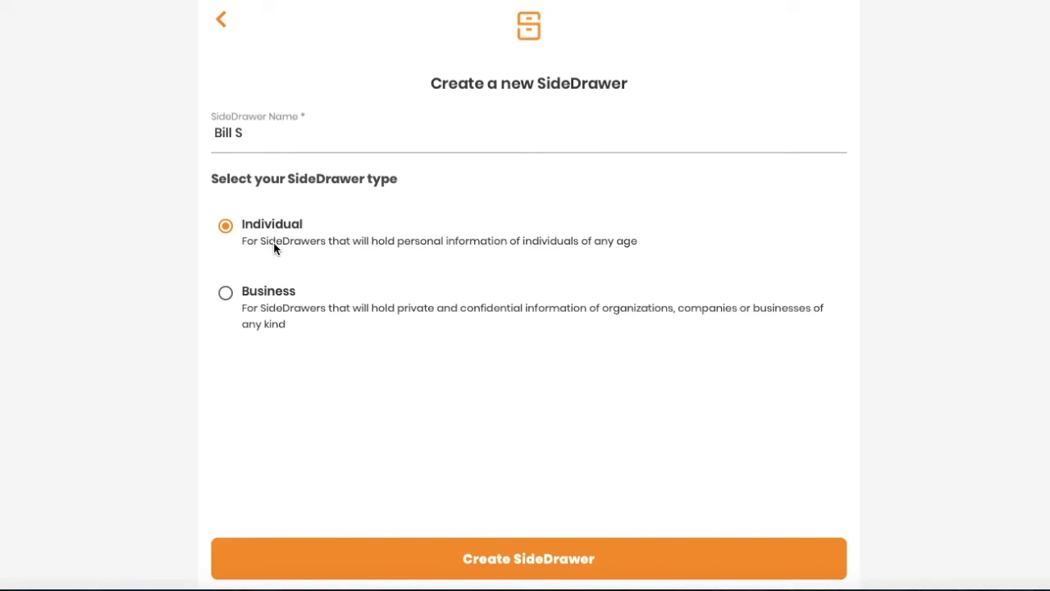
mouse_move(375, 553)
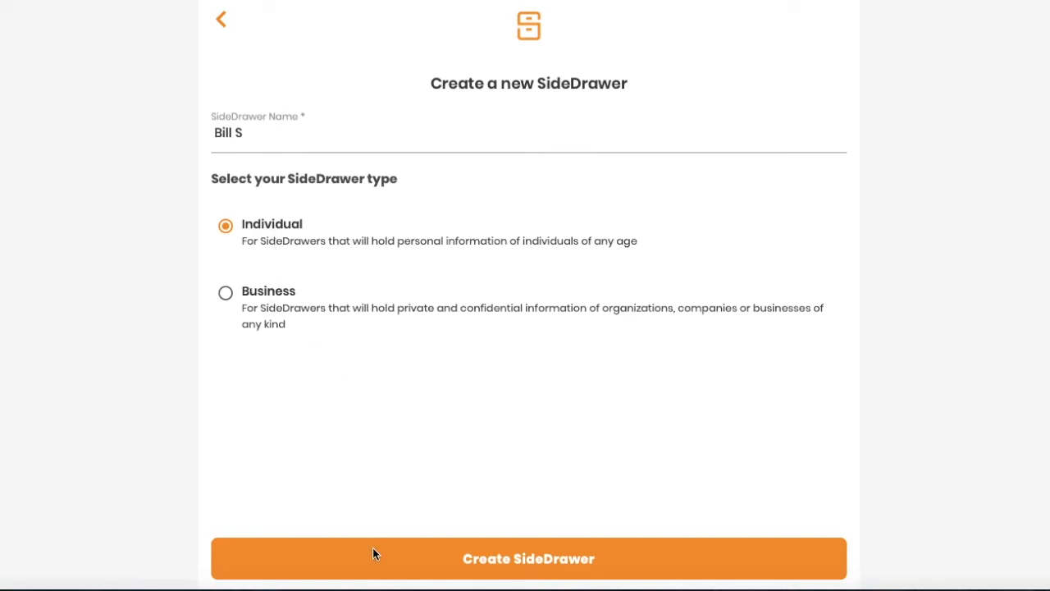